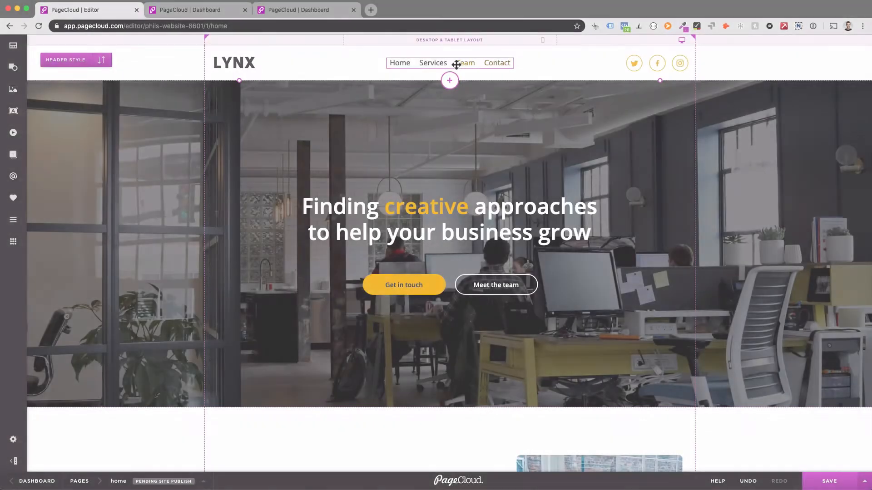
# Replace the old header menu with a new Site Menu element and show its style settings
pyautogui.click(450, 62)
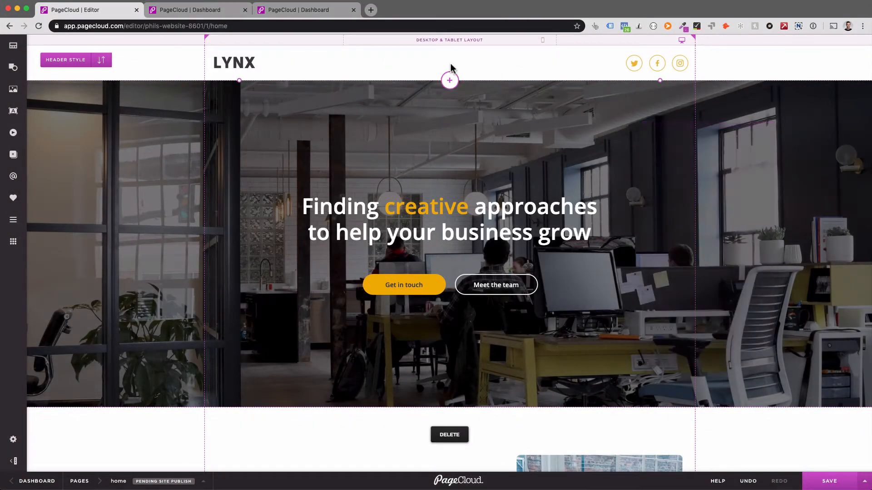
pyautogui.click(32, 220)
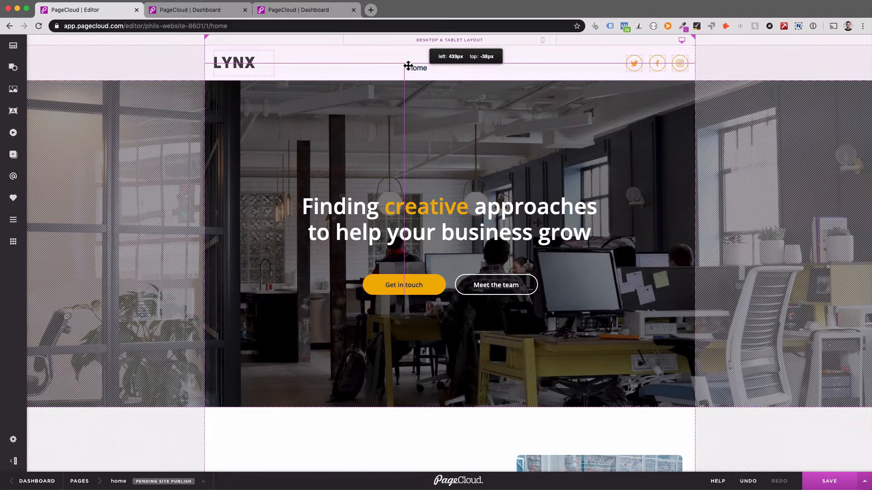
pyautogui.click(410, 67)
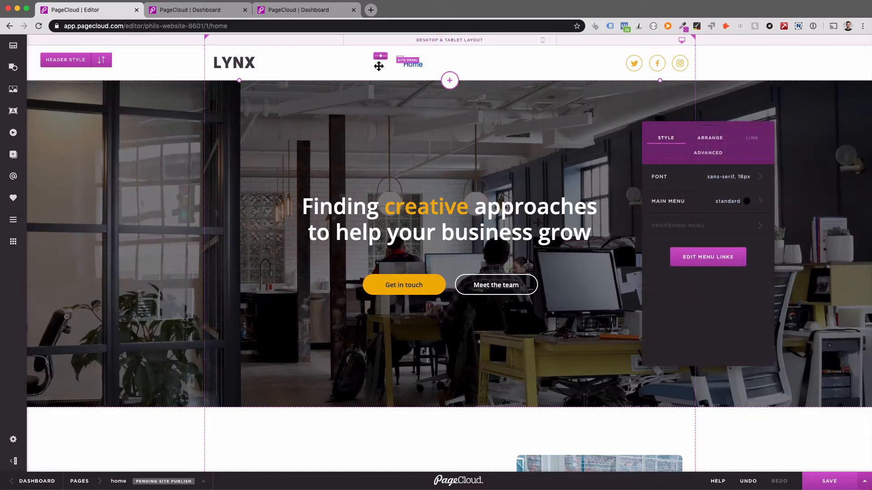
pyautogui.click(13, 45)
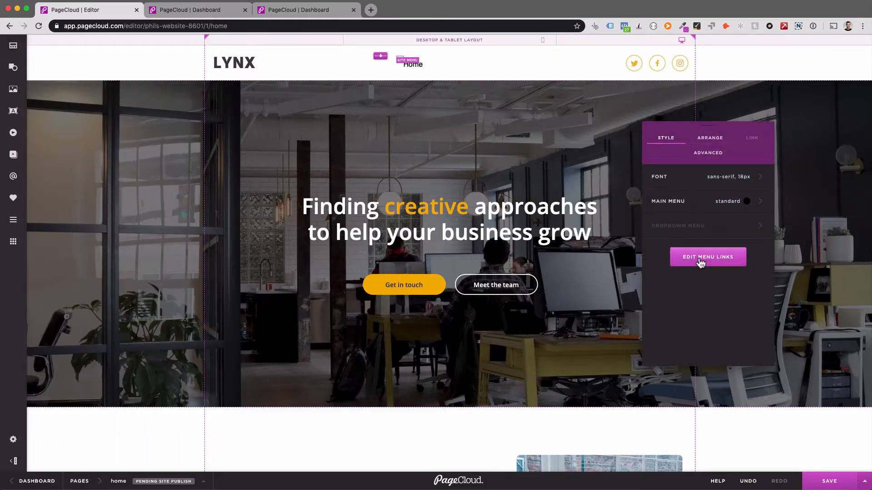
# Build the menu as Home, Services, Team, Contact with Web Design, Branding and SEO nested under Services, then apply
pyautogui.click(707, 257)
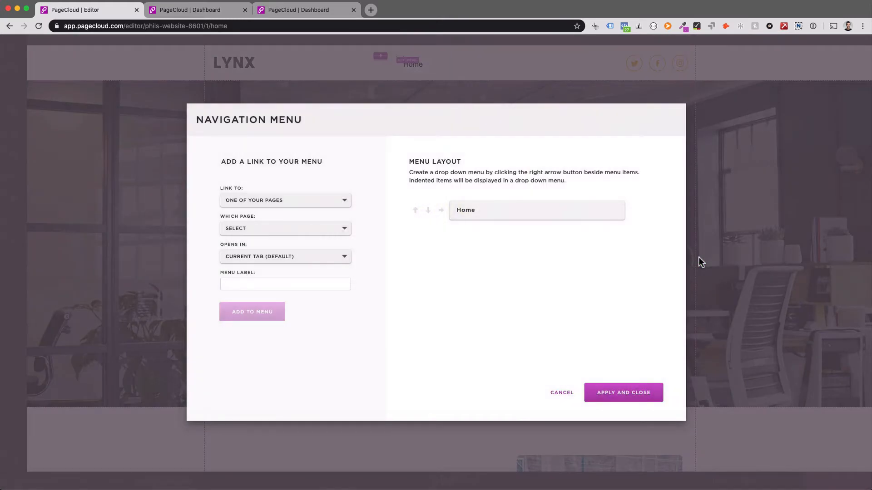
pyautogui.click(284, 200)
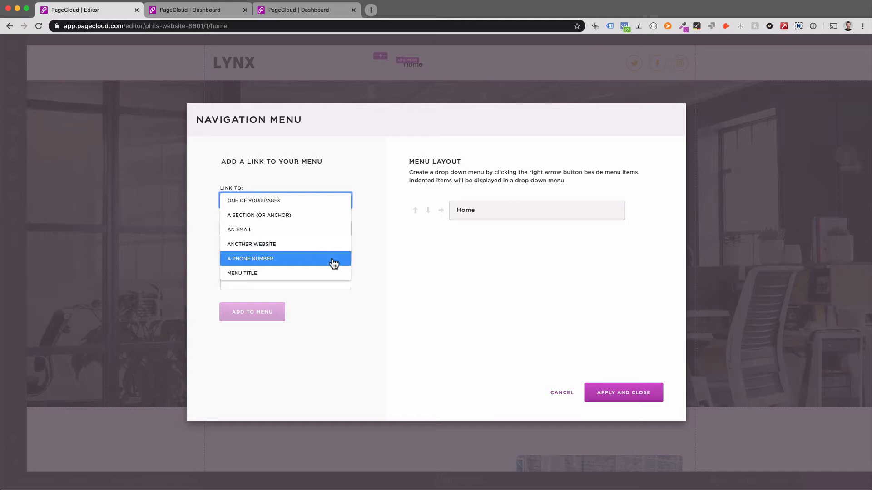
pyautogui.moveTo(326, 276)
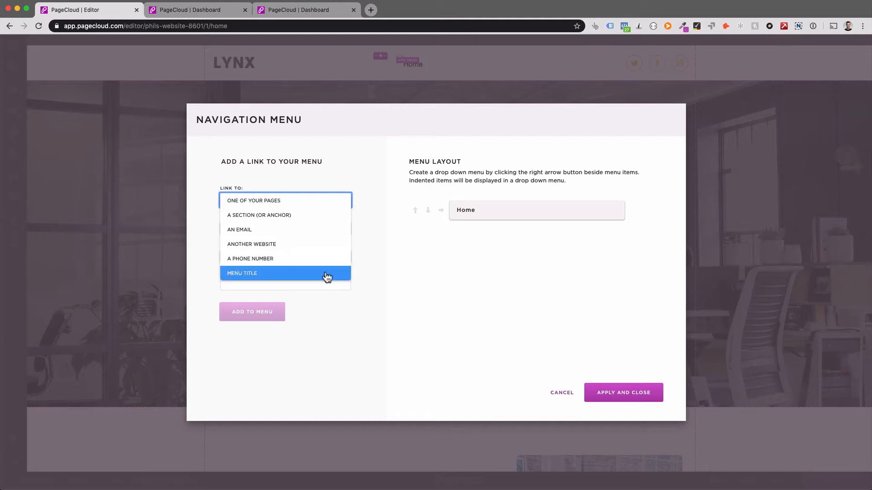
pyautogui.moveTo(366, 252)
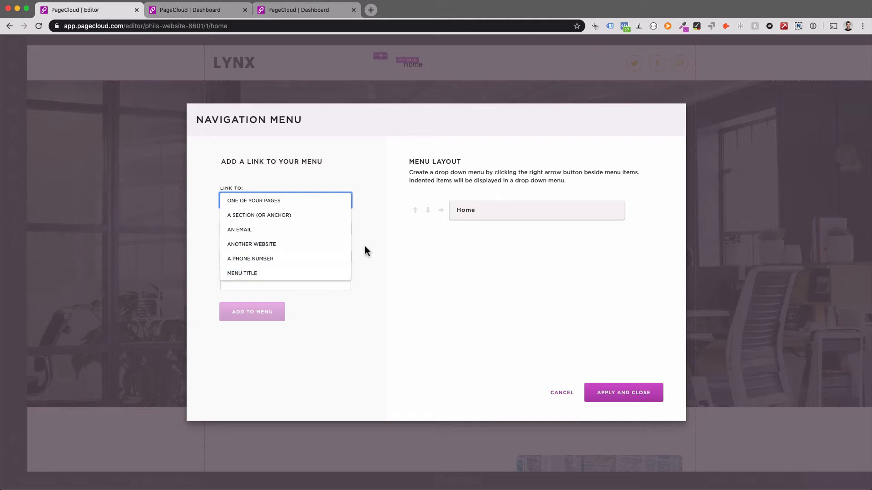
pyautogui.click(254, 200)
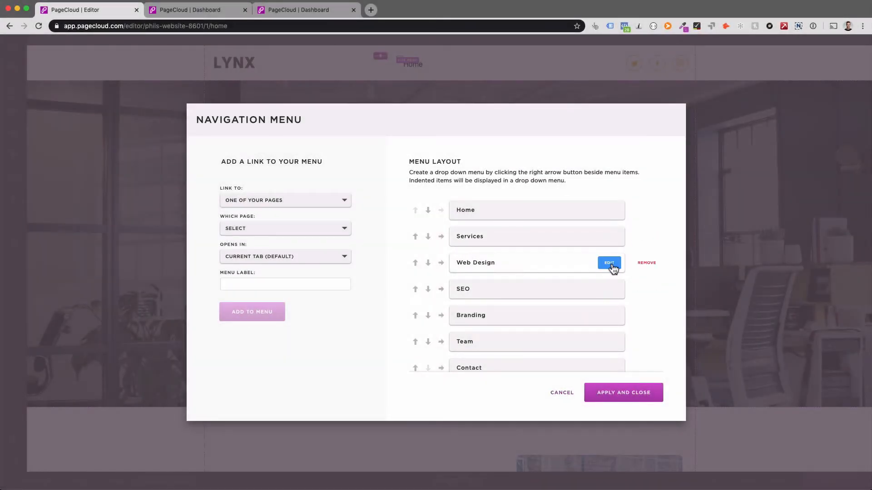
pyautogui.moveTo(612, 294)
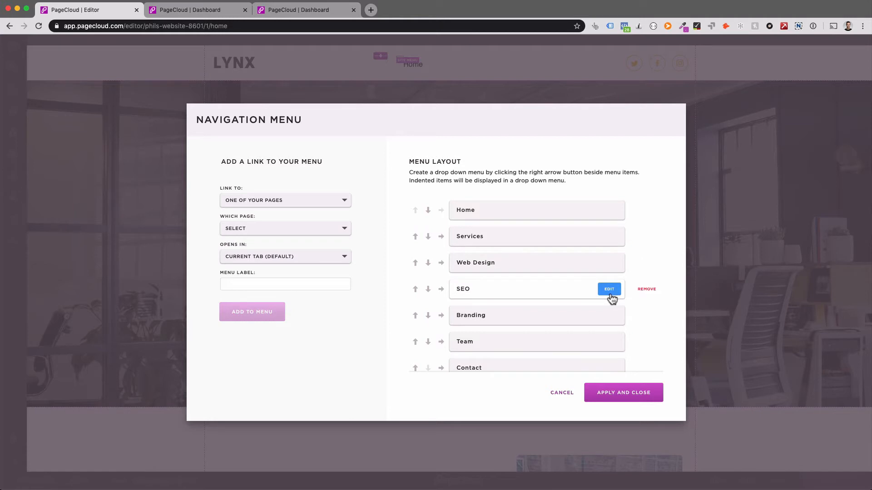
pyautogui.moveTo(531, 299)
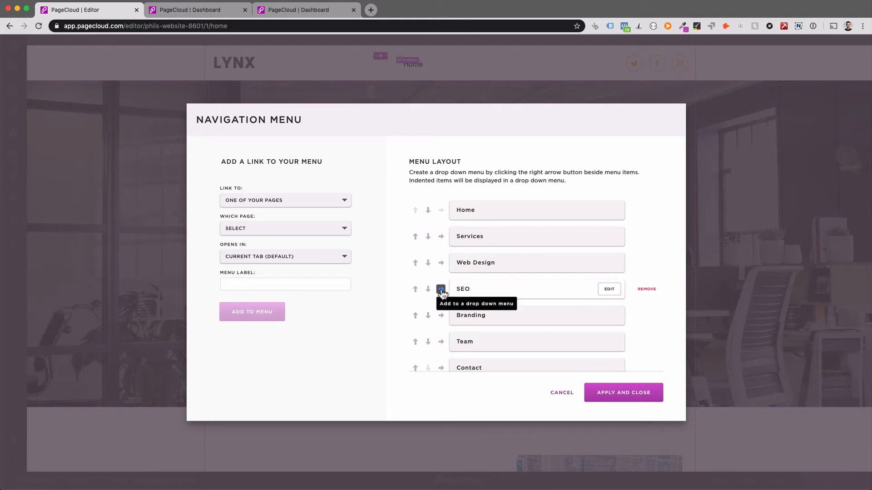
pyautogui.click(441, 289)
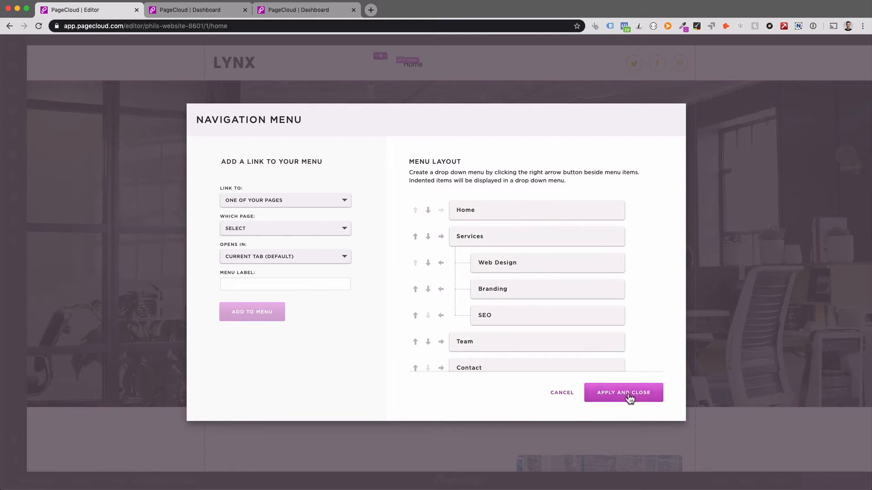
pyautogui.click(623, 392)
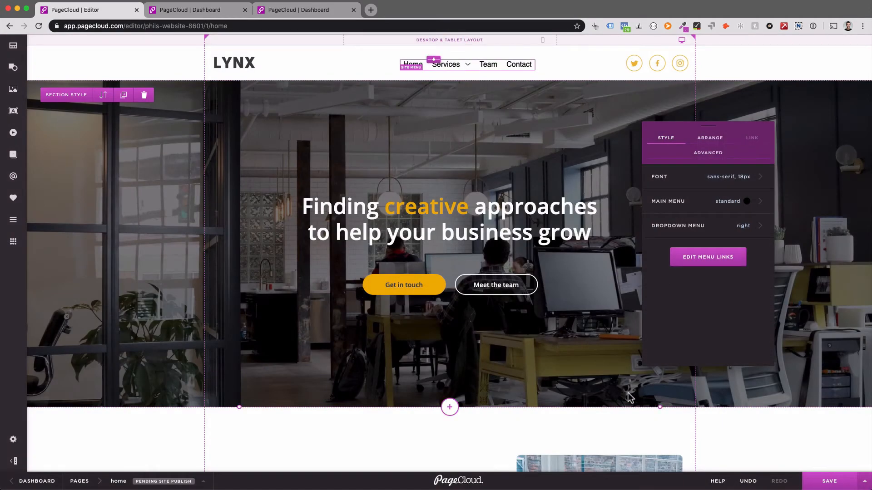
# Show the site menu's font accent colour, currently blue RGB(0, 102, 255)
pyautogui.click(829, 481)
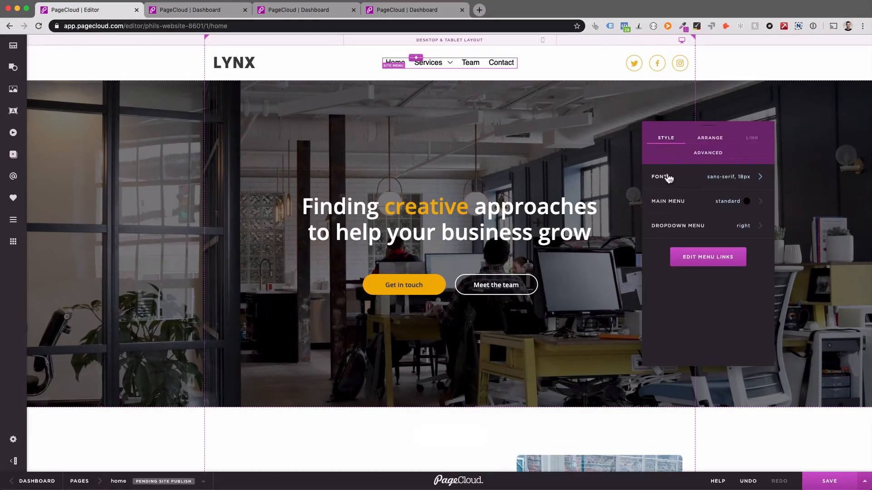
pyautogui.click(706, 176)
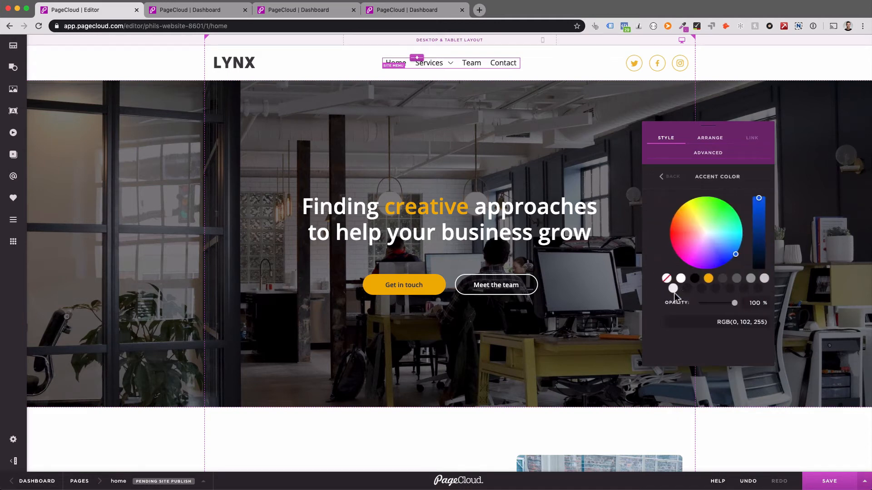
# In mobile layout set the menu's link text colour to the orange swatch, then return to desktop layout
pyautogui.click(660, 176)
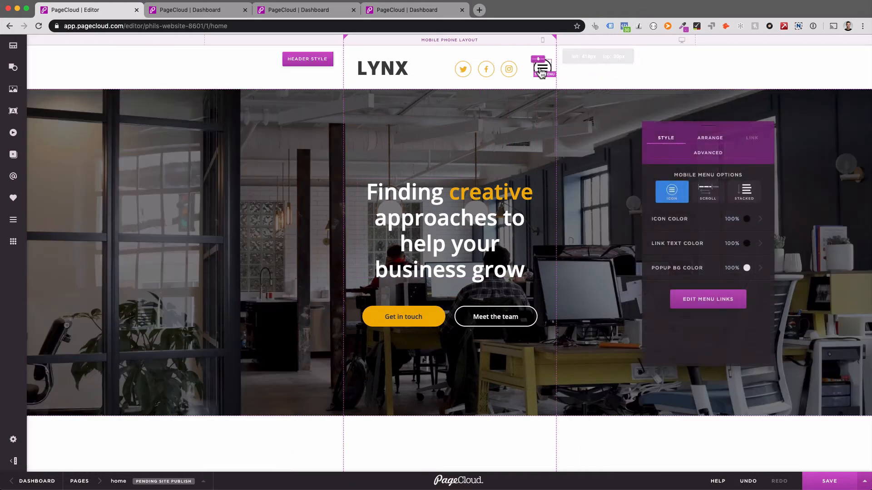
pyautogui.click(760, 219)
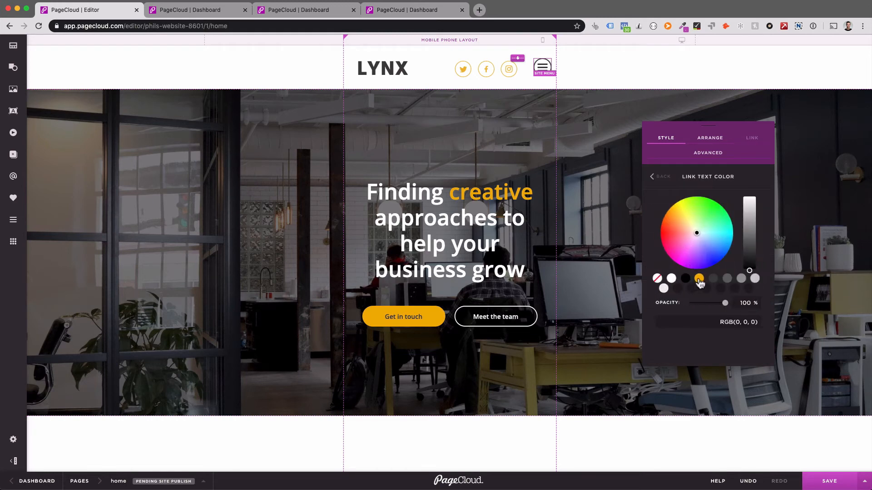
pyautogui.click(671, 278)
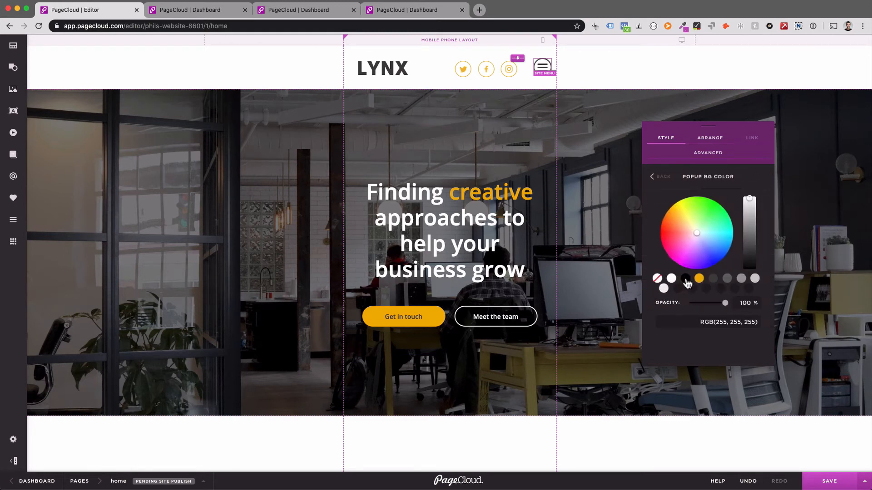
pyautogui.click(659, 177)
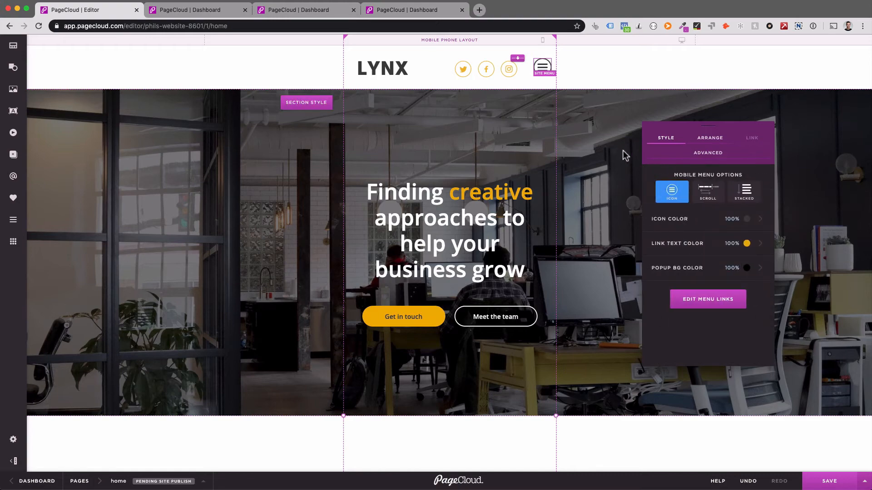
pyautogui.click(680, 40)
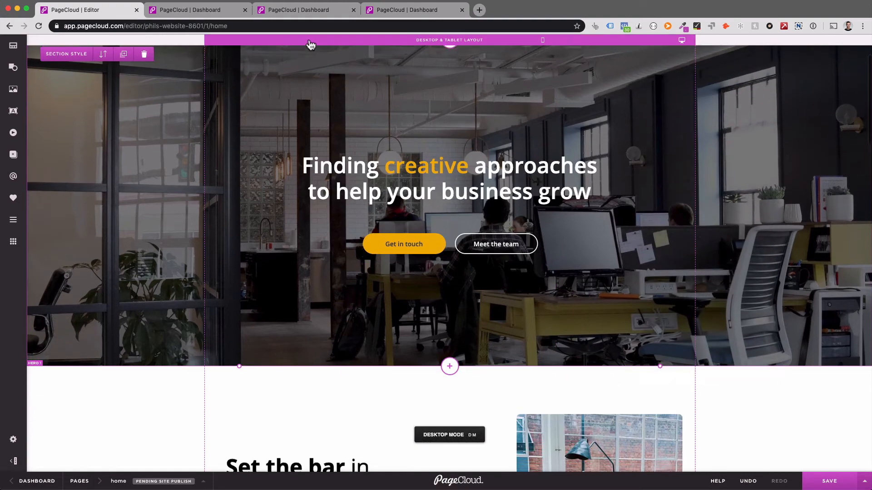
# Add the Essentials library's Header 5 section to the page below the LYNX header
pyautogui.click(449, 366)
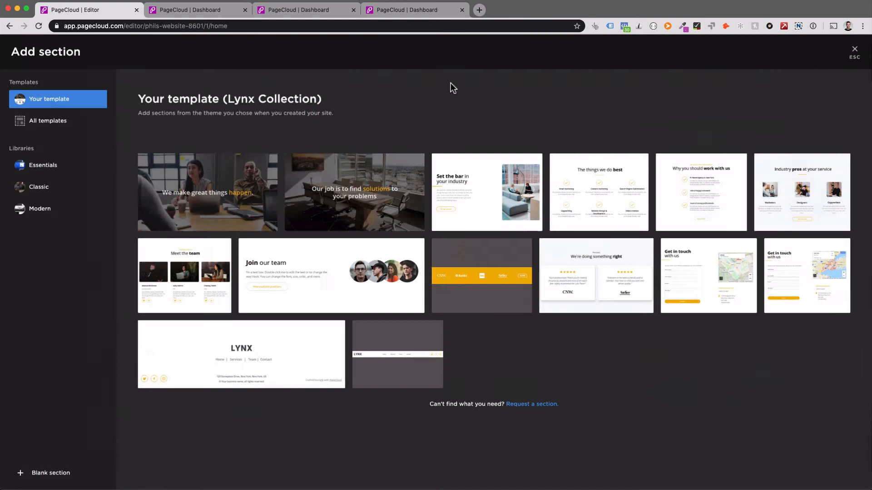
pyautogui.click(42, 165)
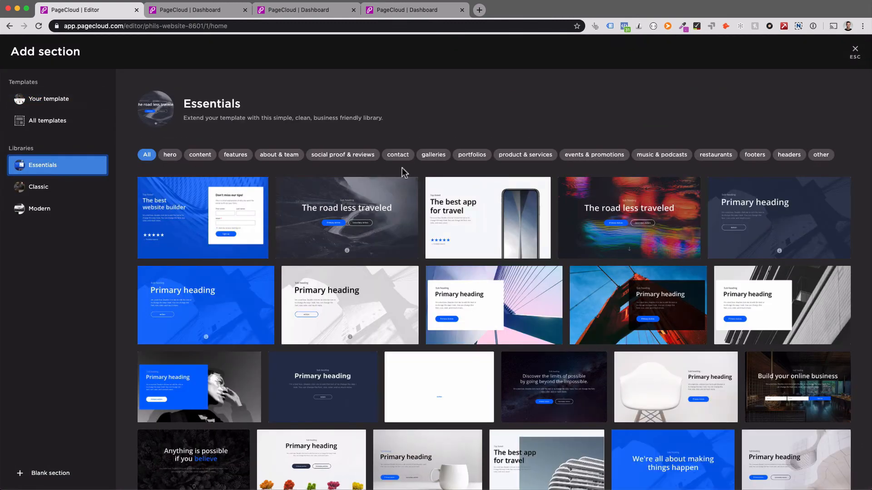
pyautogui.click(788, 154)
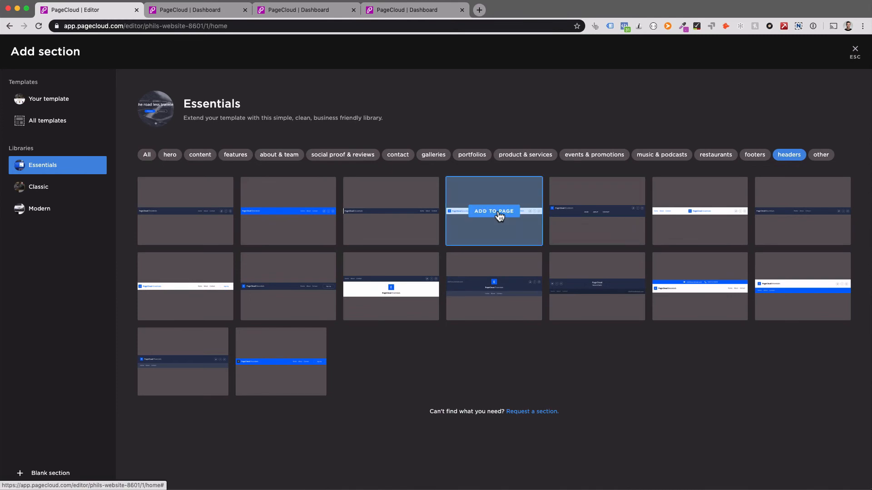
pyautogui.click(493, 212)
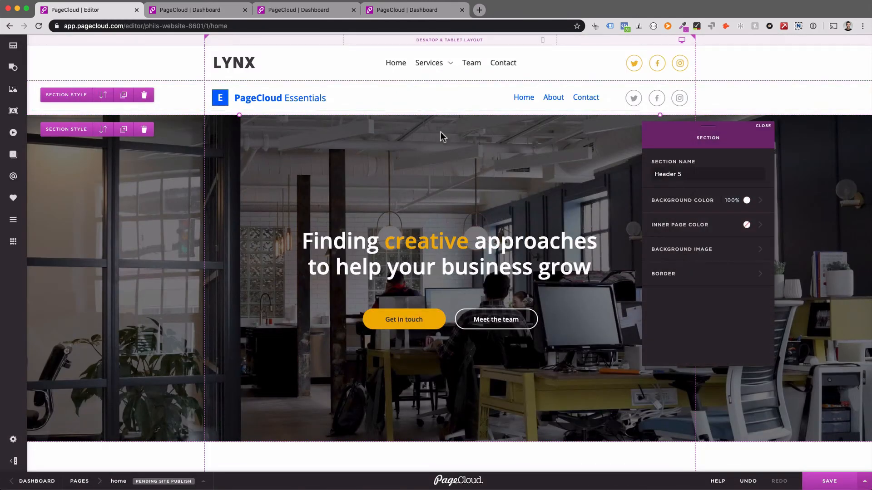
pyautogui.moveTo(102, 96)
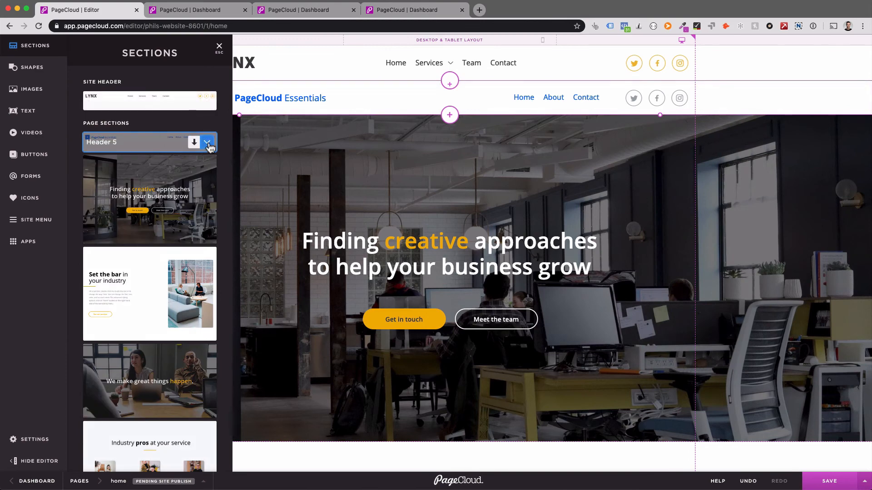
# Make Header 5 the site header, then hide the site header on desktop and on mobile
pyautogui.click(207, 142)
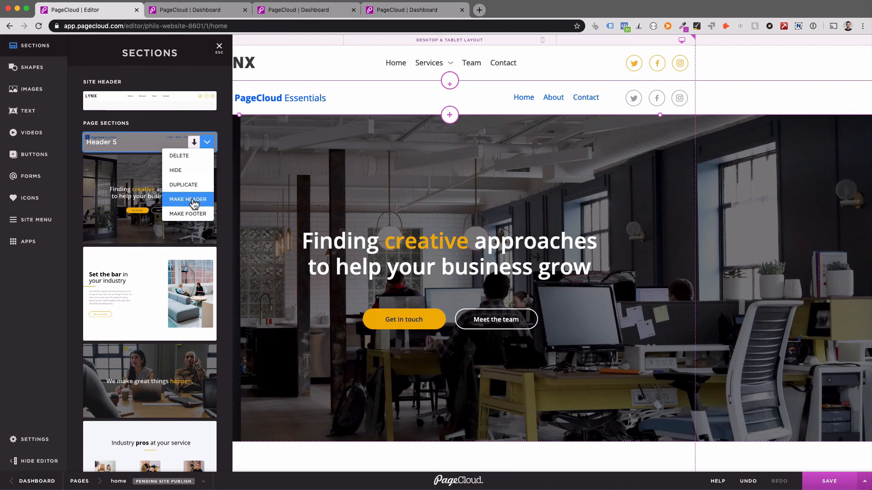
pyautogui.click(188, 199)
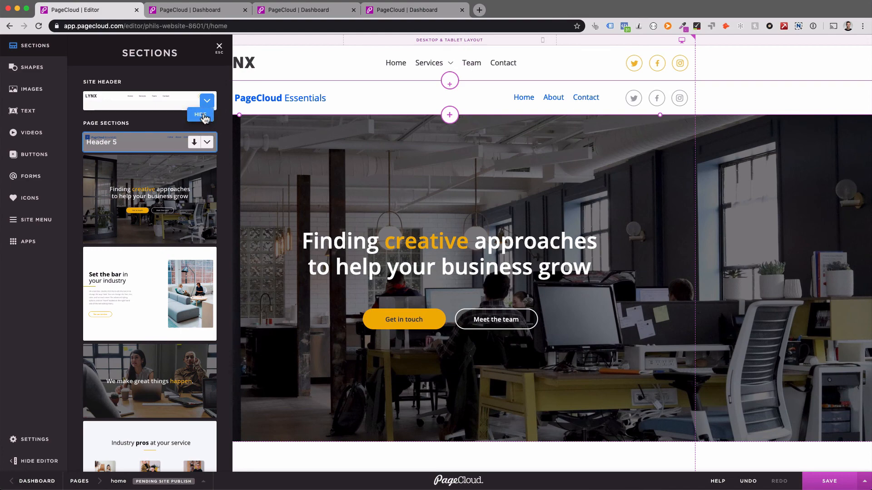
pyautogui.click(200, 117)
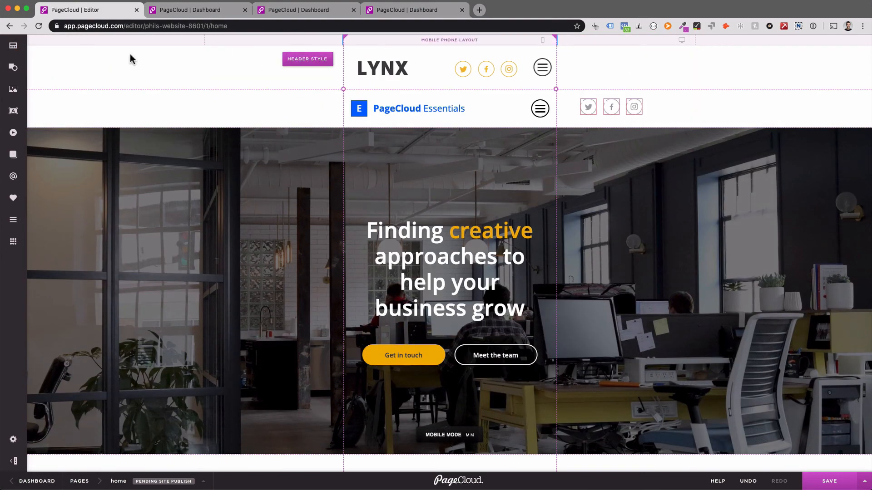
pyautogui.click(13, 46)
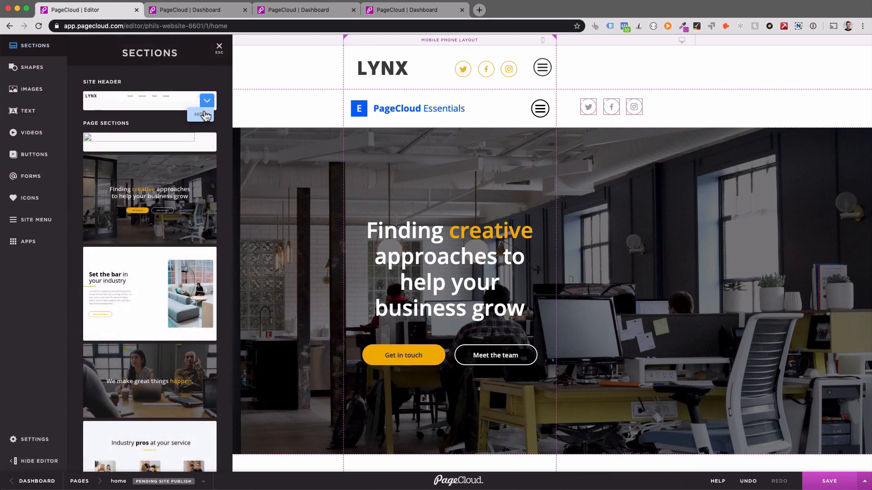